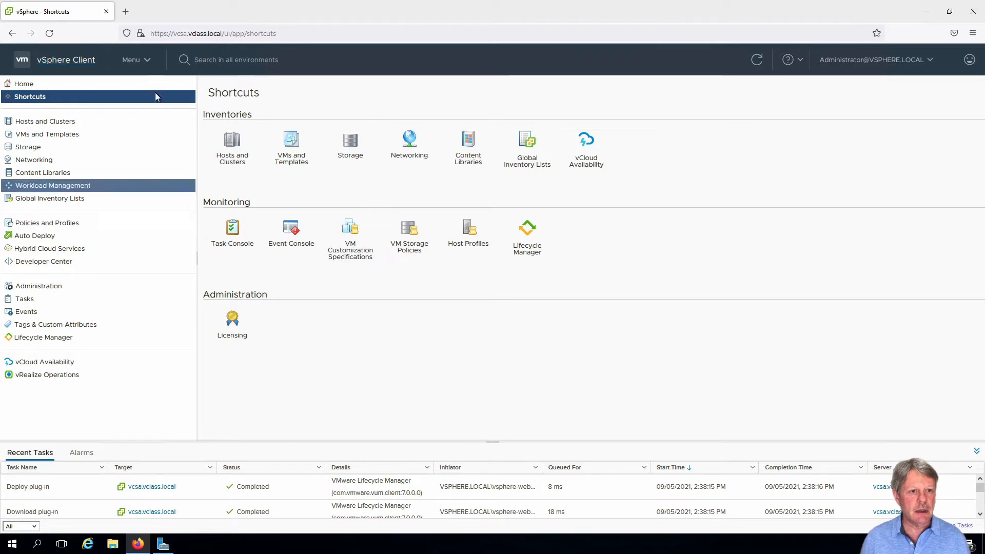
- Go to Administration and open the Single Sign-On Configuration page
left_click(132, 59)
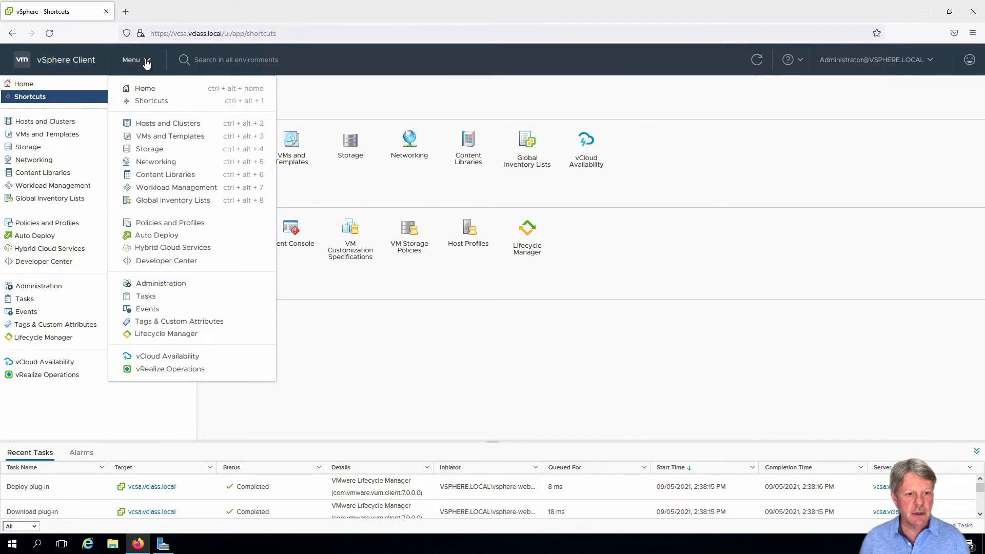
left_click(161, 282)
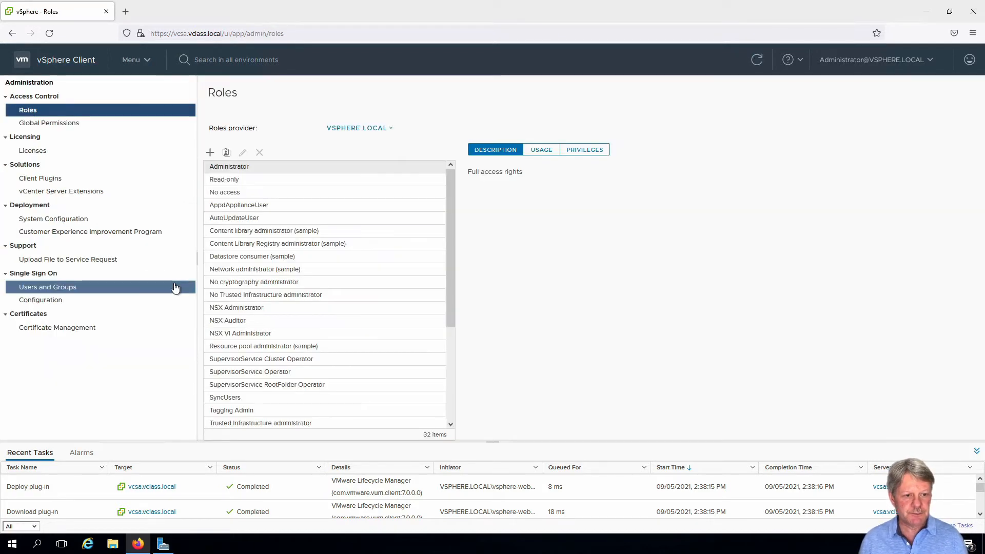
mouse_move(39, 275)
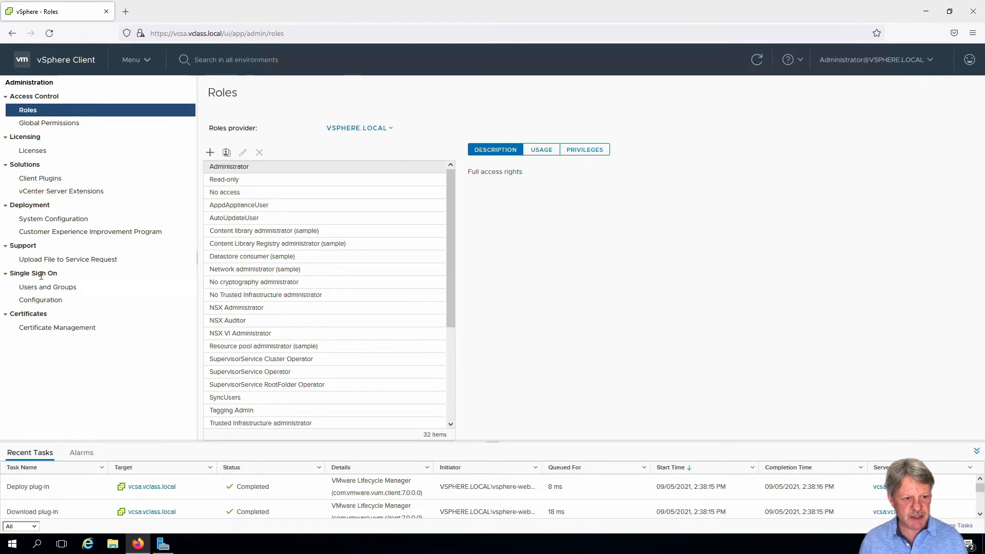
left_click(40, 300)
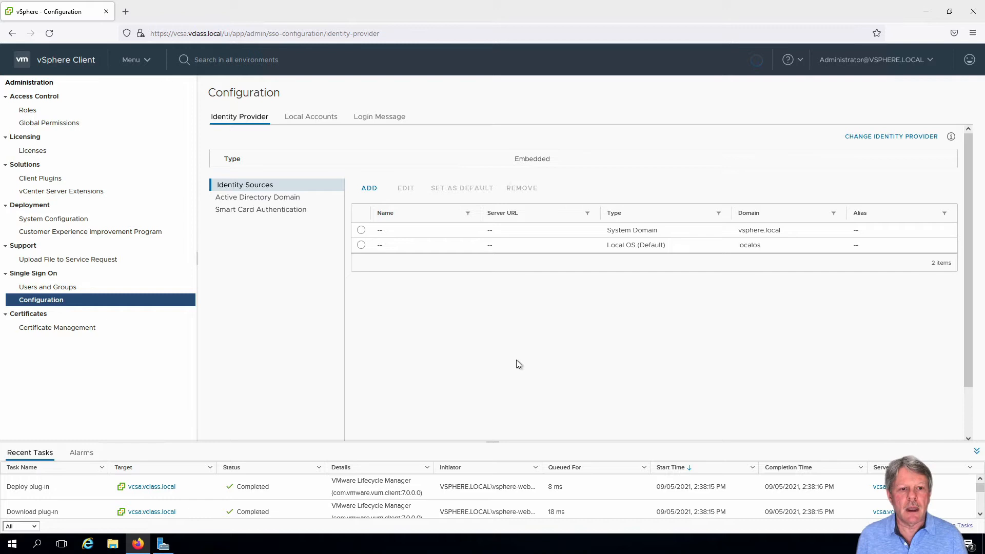
mouse_move(310, 116)
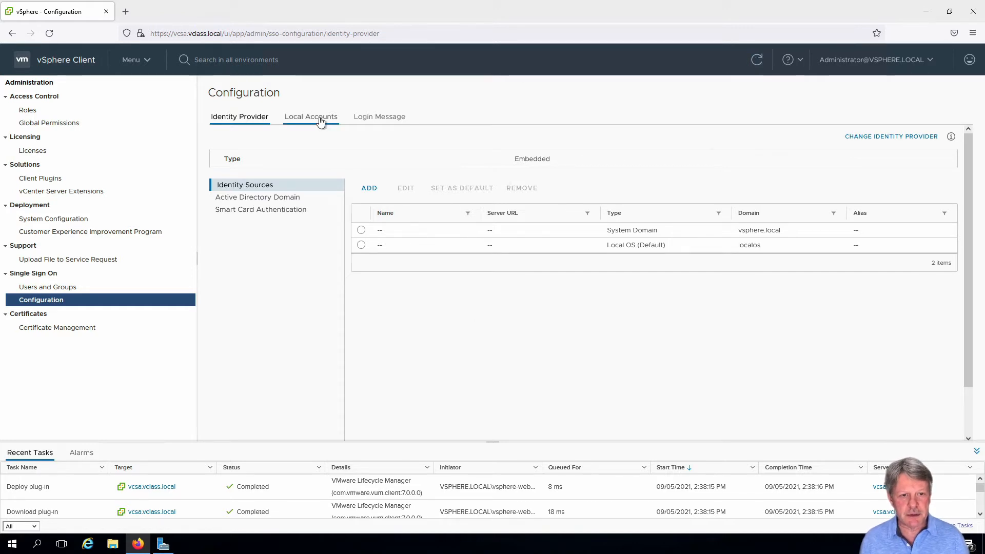
- Show the Local Accounts tab with the 90-day password policy and 5-attempt lockout
left_click(311, 117)
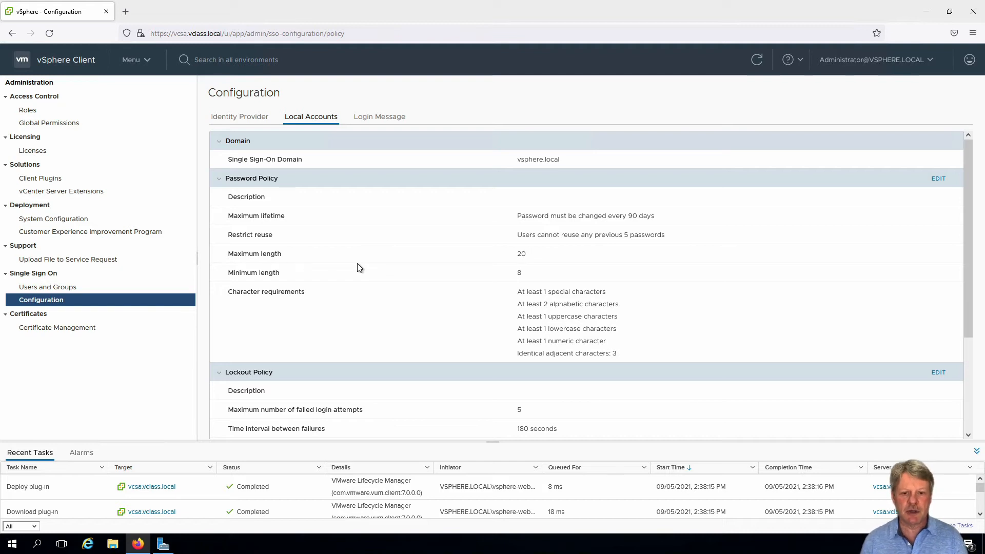
mouse_move(406, 238)
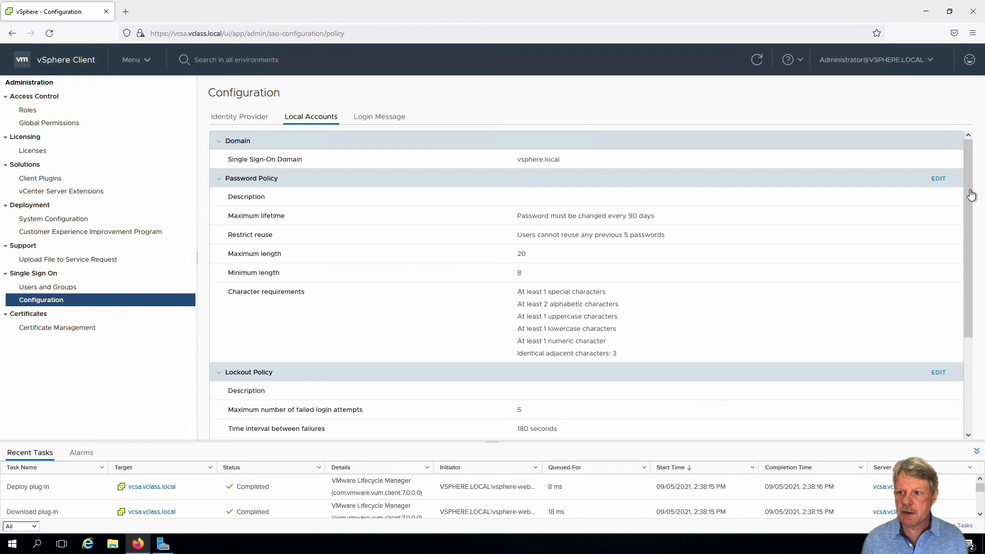
mouse_move(939, 185)
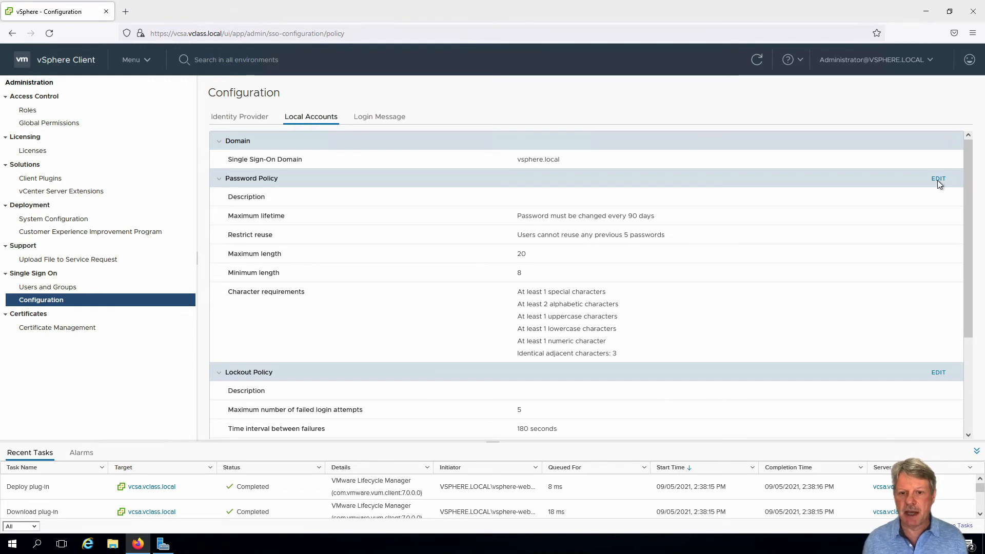
- Edit the password policy, change maximum lifetime from 90 to 0 days, and save
left_click(937, 179)
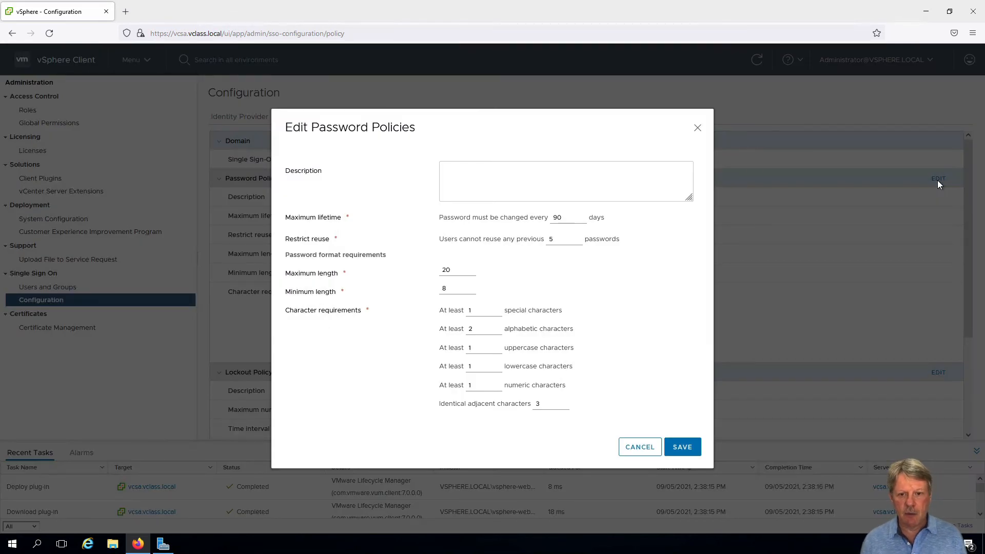
left_click(565, 217)
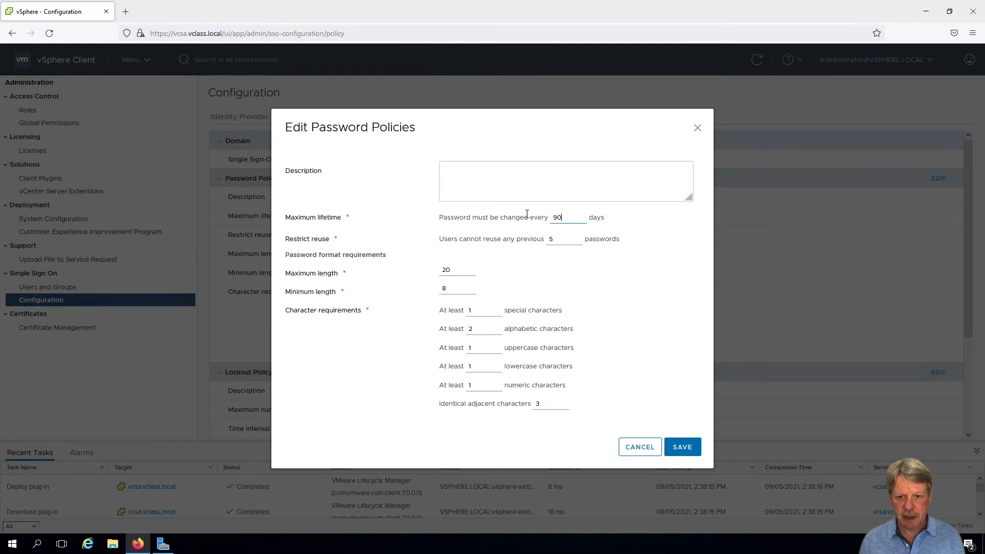
type("0")
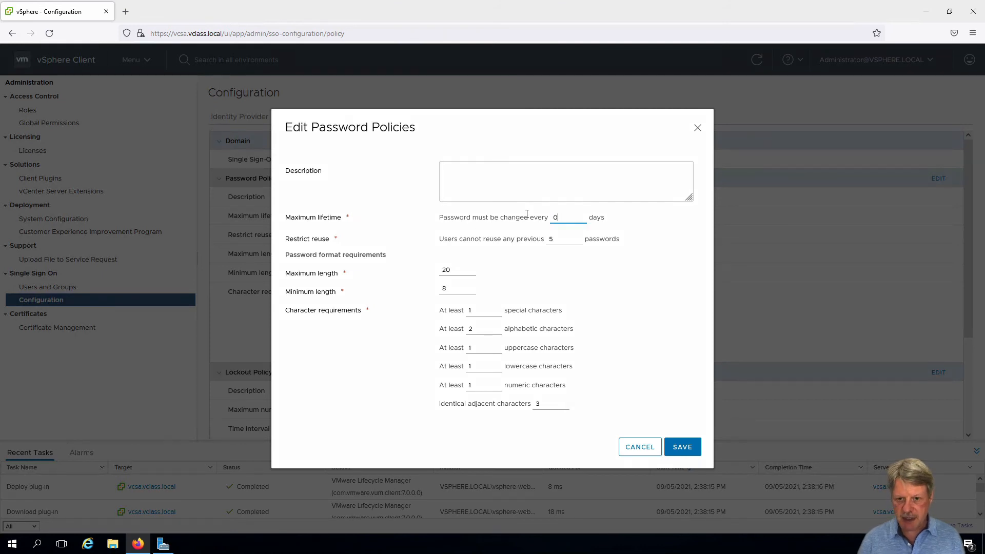
mouse_move(651, 420)
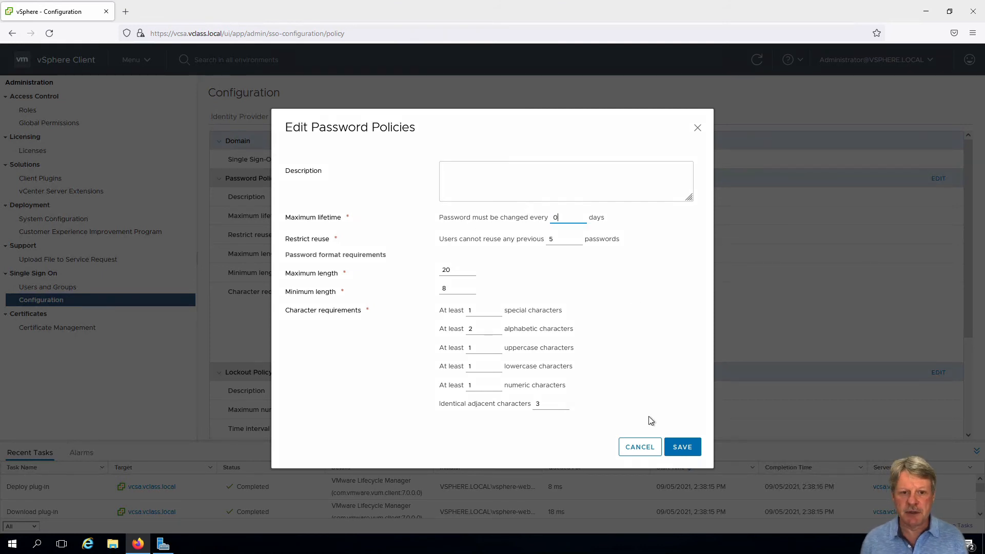
left_click(682, 447)
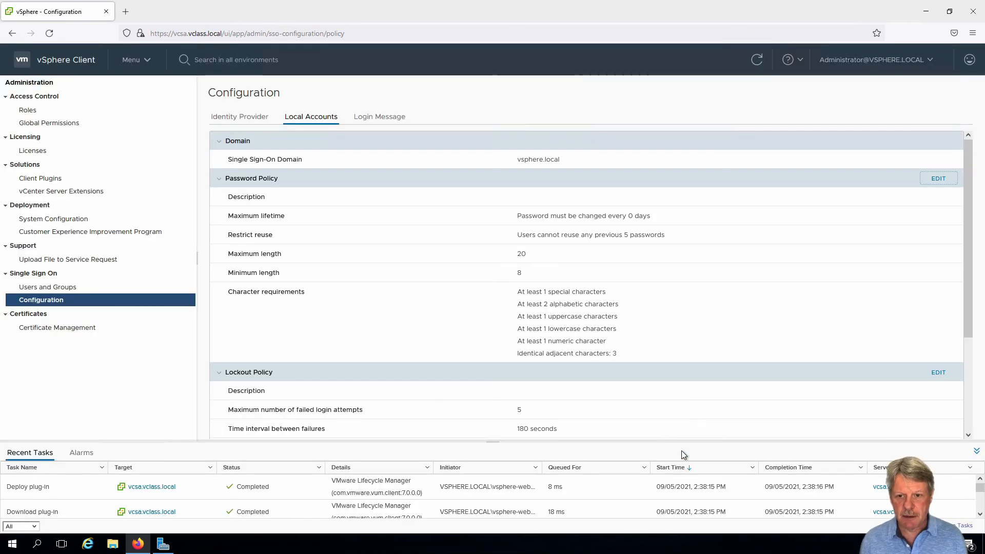
mouse_move(701, 349)
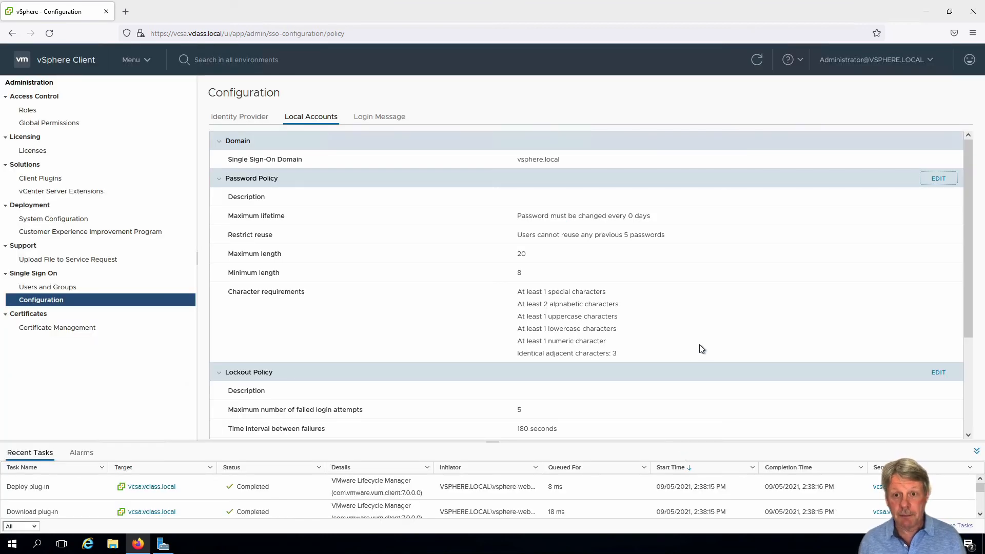